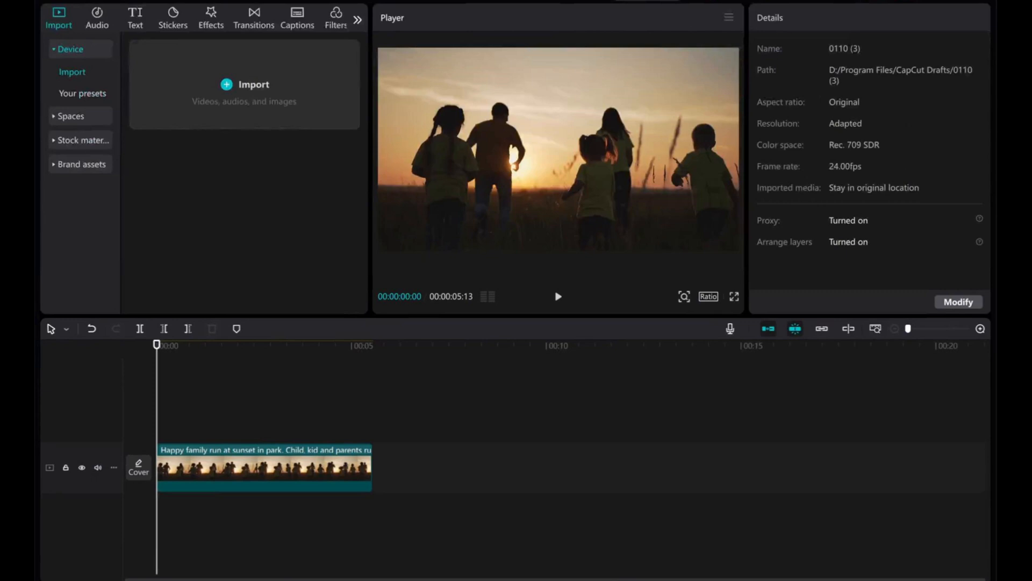
mouse_move(299, 256)
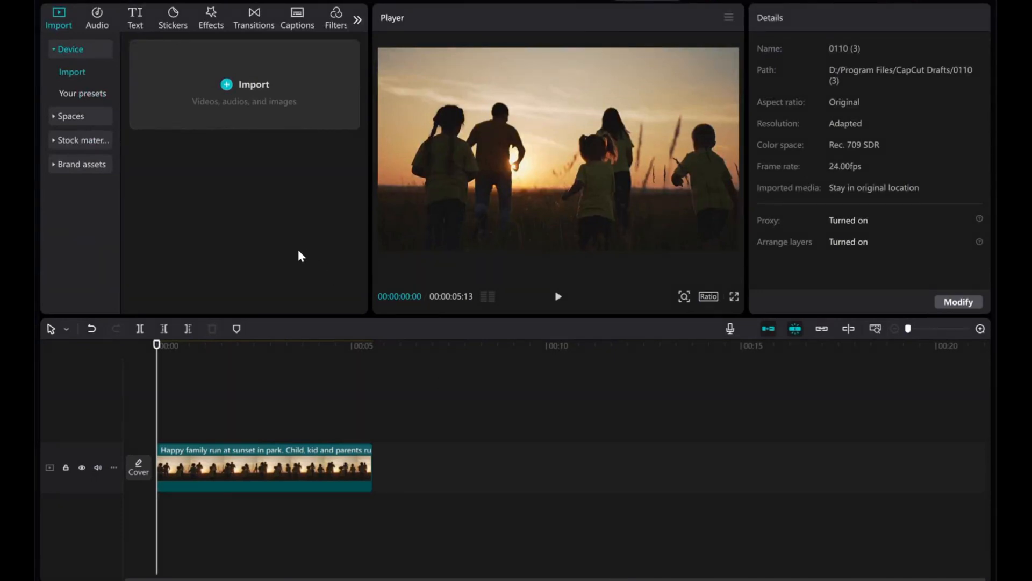
mouse_move(281, 210)
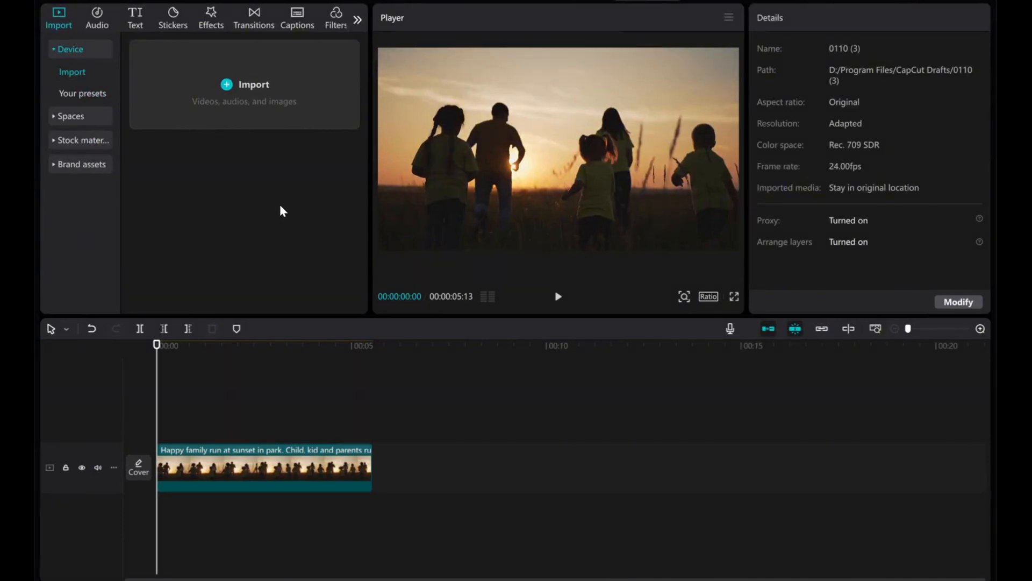
Place a Default text clip on the timeline right after the sunset clip and begin editing it.
left_click(135, 17)
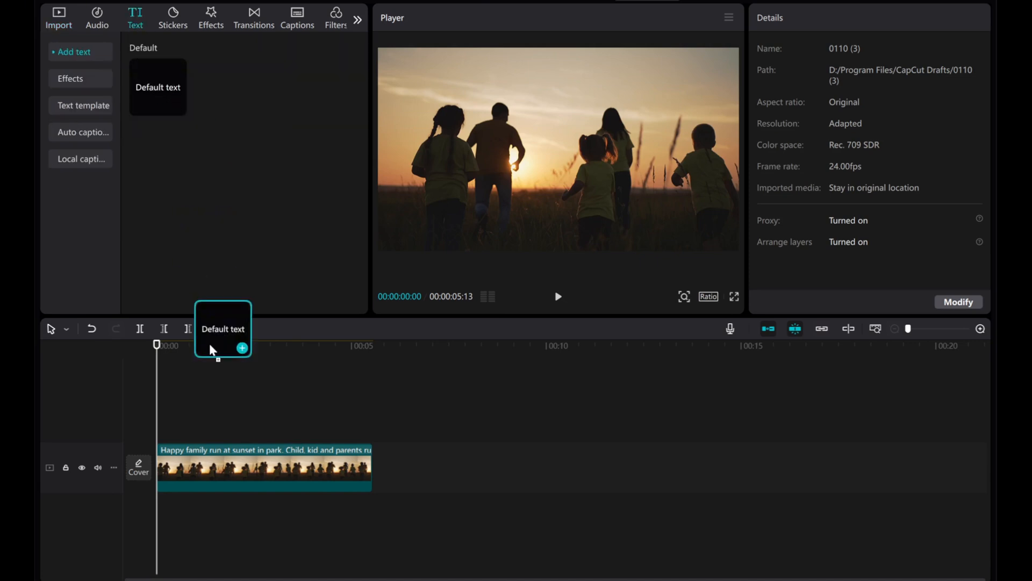
left_click(241, 348)
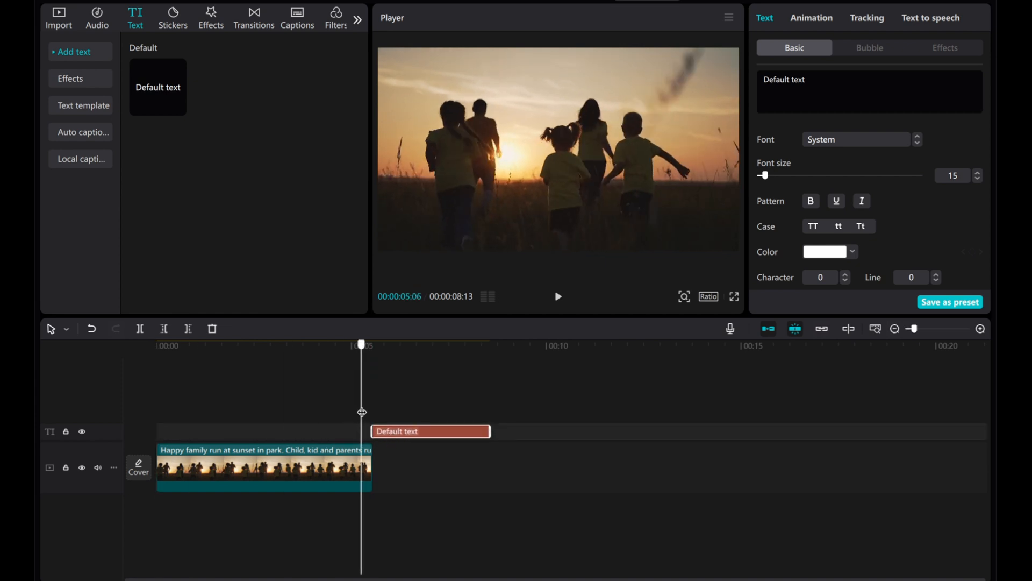
left_click(558, 296)
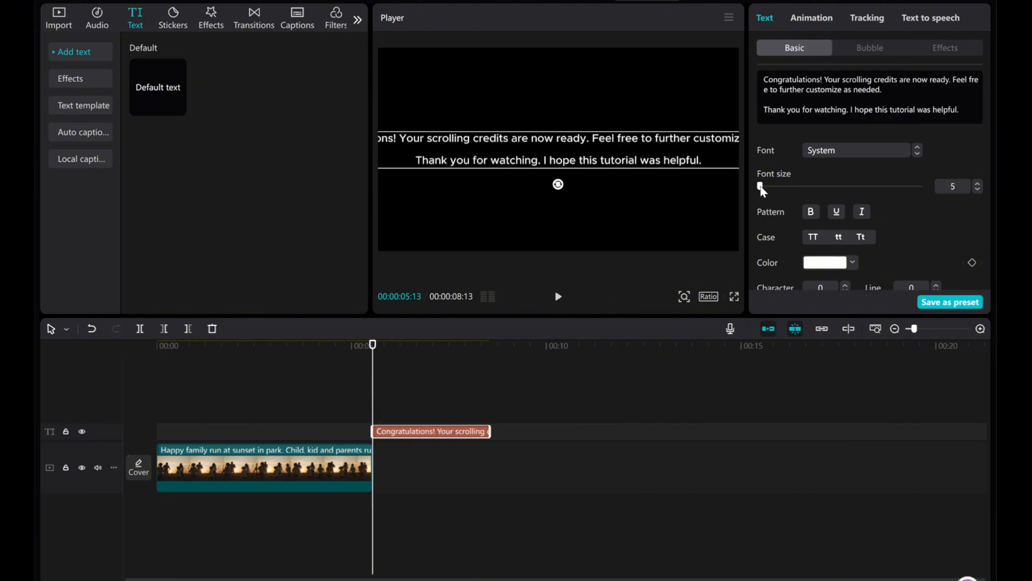
Shrink the credits to font size 5, narrow the text box, and set line spacing to 4.
left_click(558, 149)
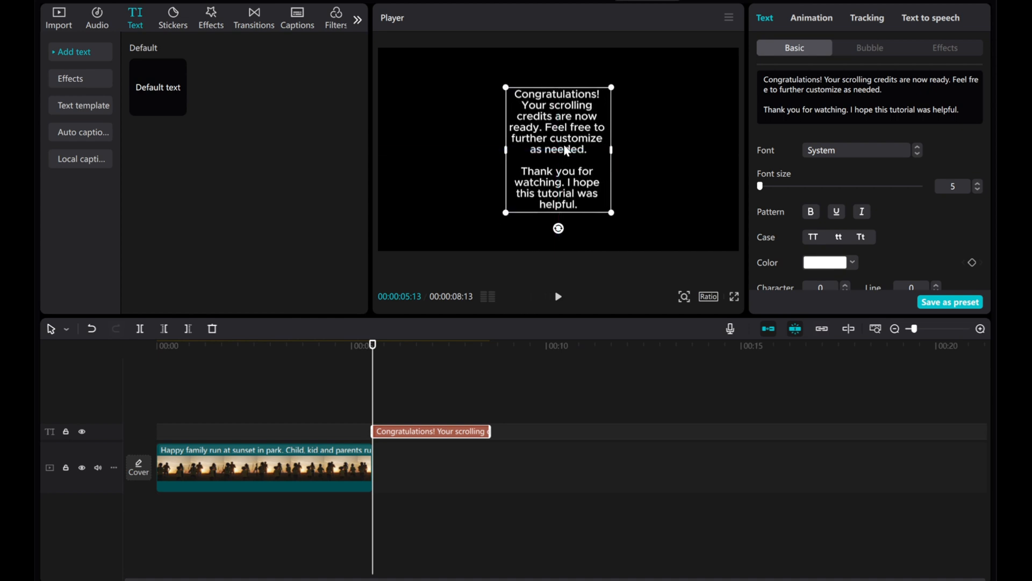
left_click(978, 183)
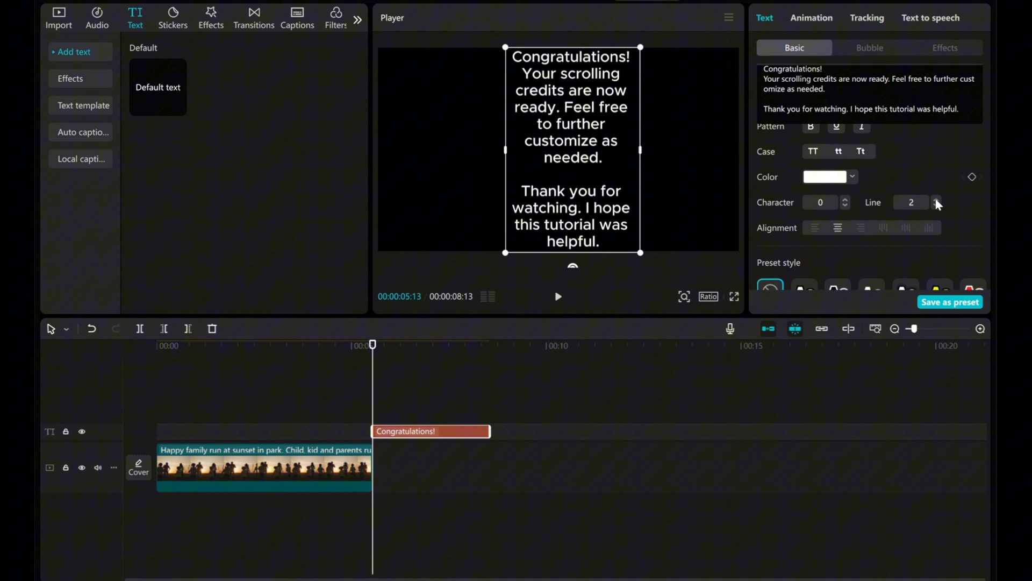
left_click(935, 199)
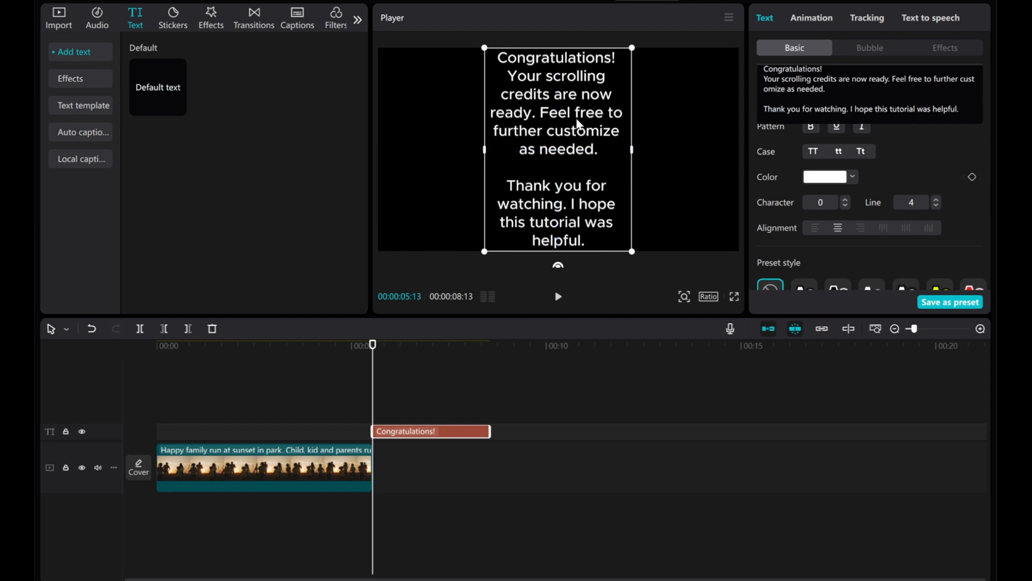
mouse_move(405, 448)
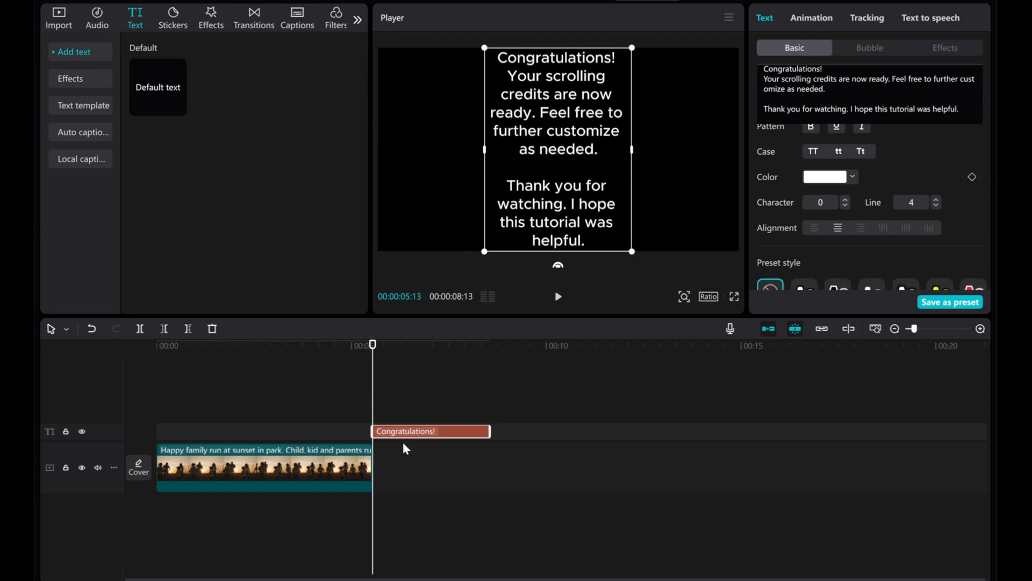
mouse_move(443, 391)
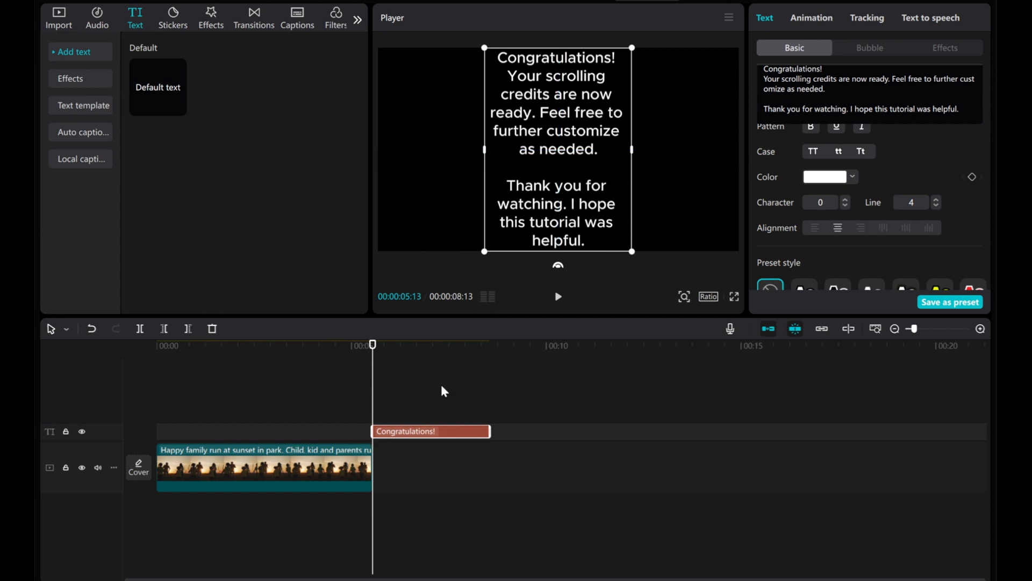
mouse_move(549, 121)
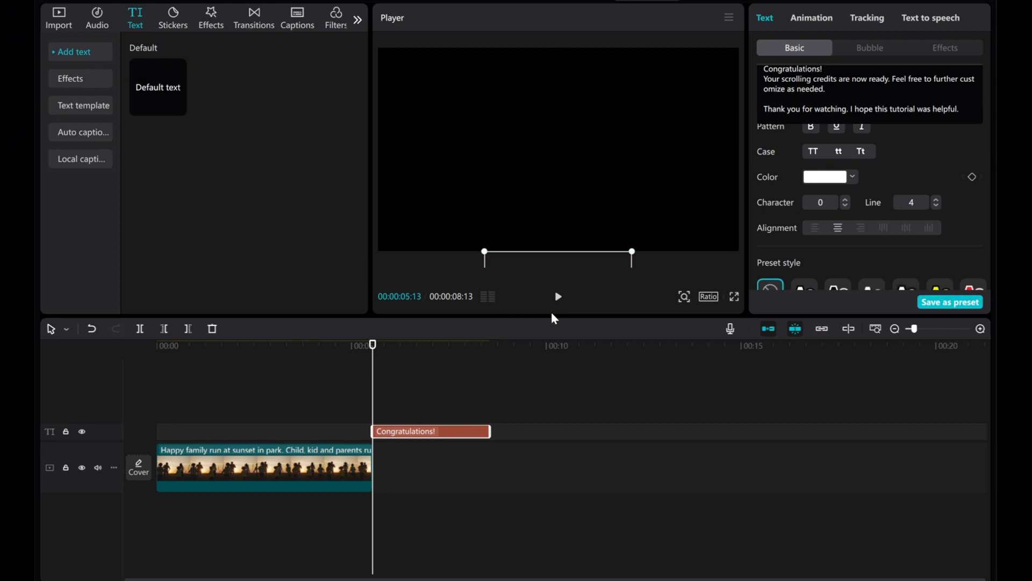
mouse_move(786, 143)
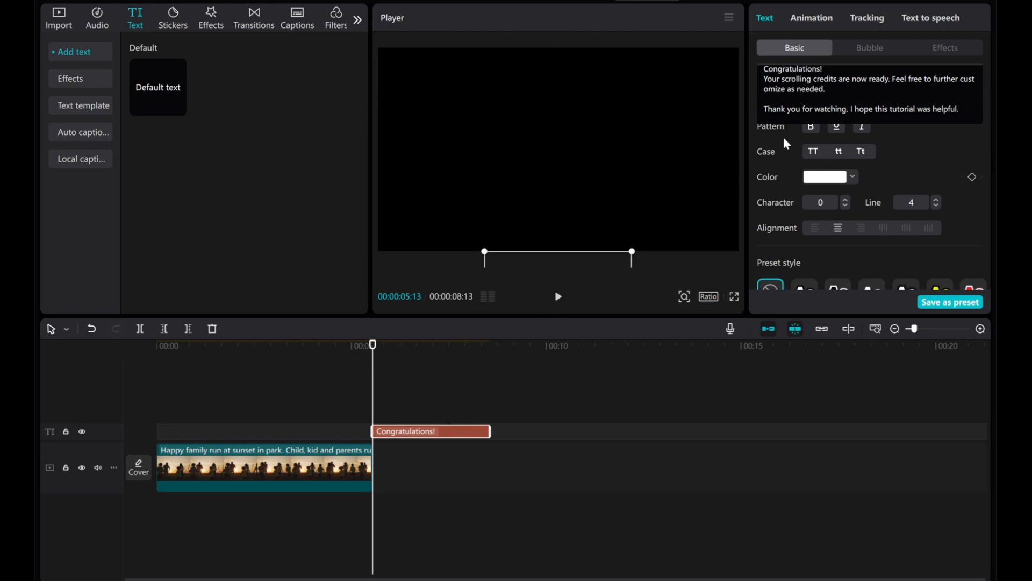
Keyframe the credits' below-frame Position (Y -2162) at the text clip's start.
scroll("down", 3)
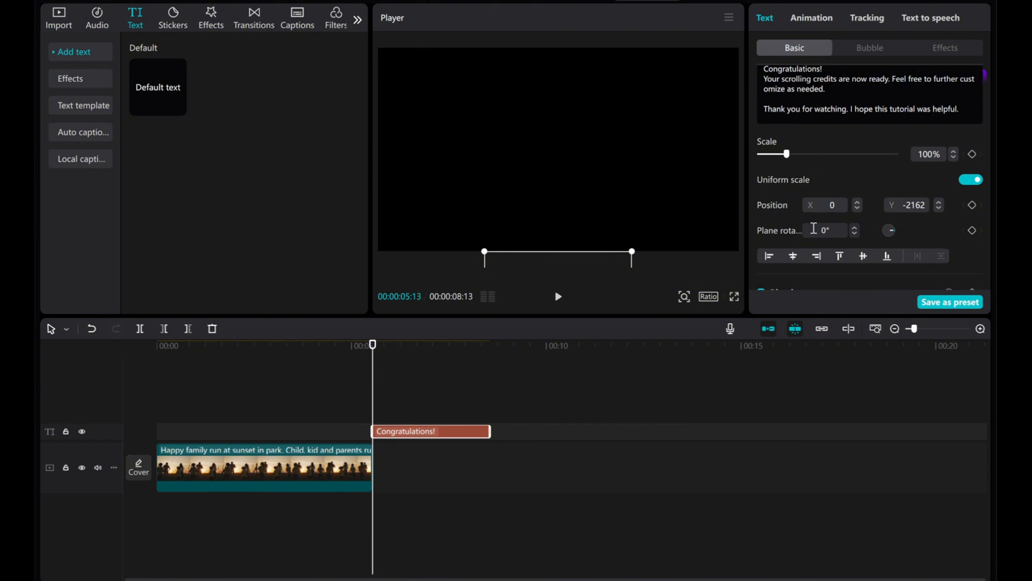
mouse_move(972, 205)
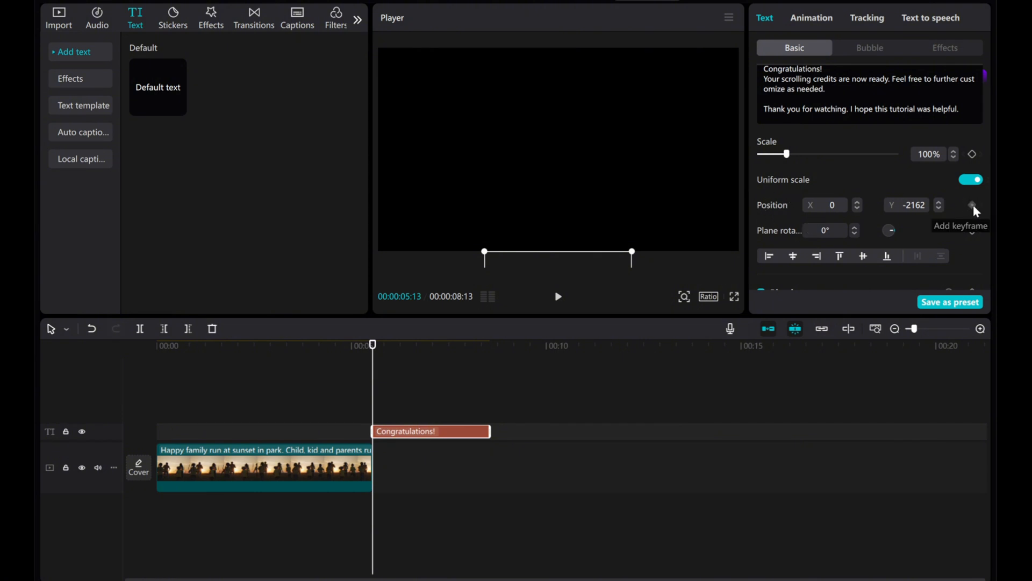
left_click(973, 205)
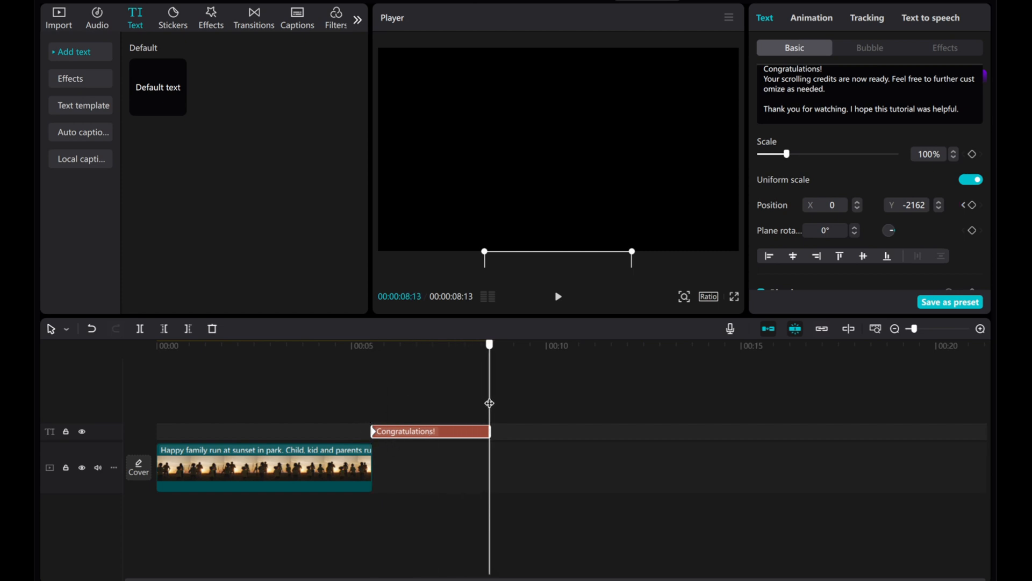
mouse_move(572, 258)
type("2162")
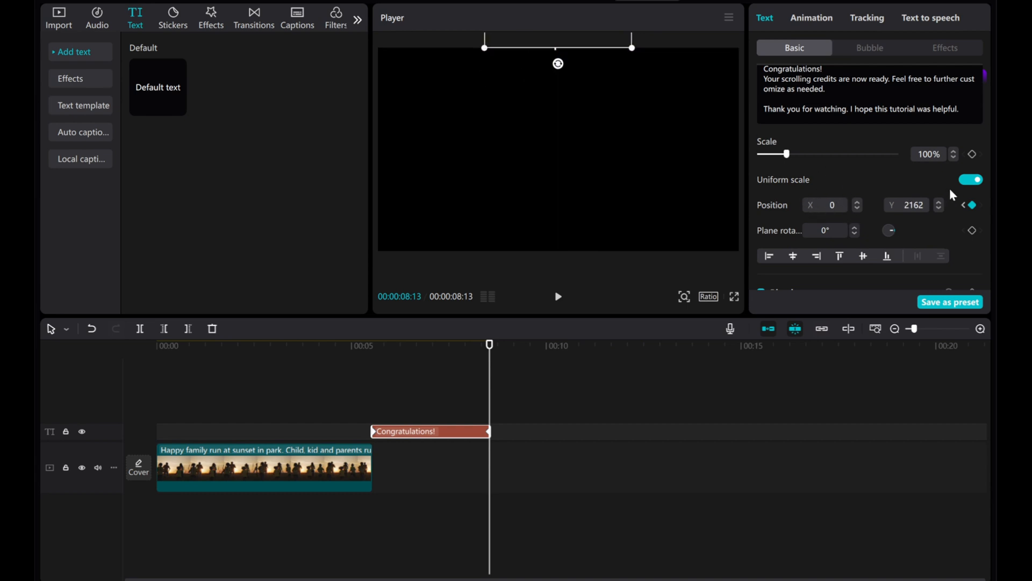
Set the end Position Y to about 2173 and preview the upward-scrolling credits.
left_click(940, 202)
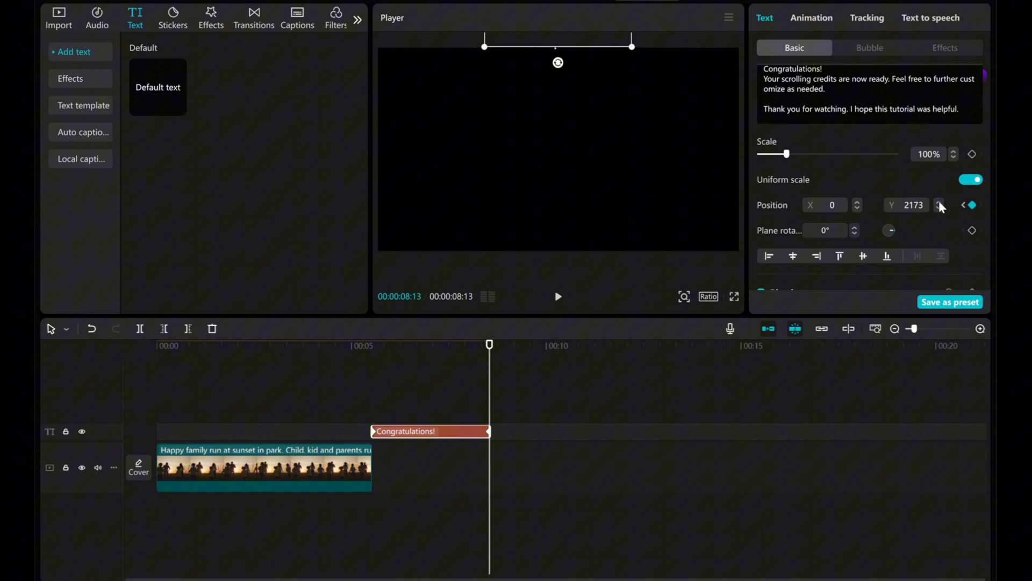
left_click(940, 202)
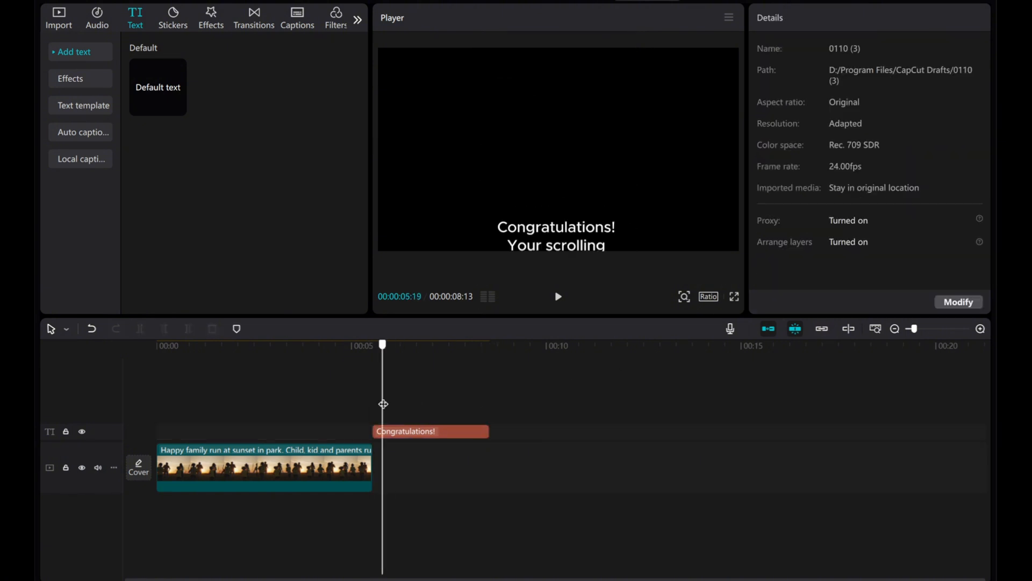
left_click(557, 297)
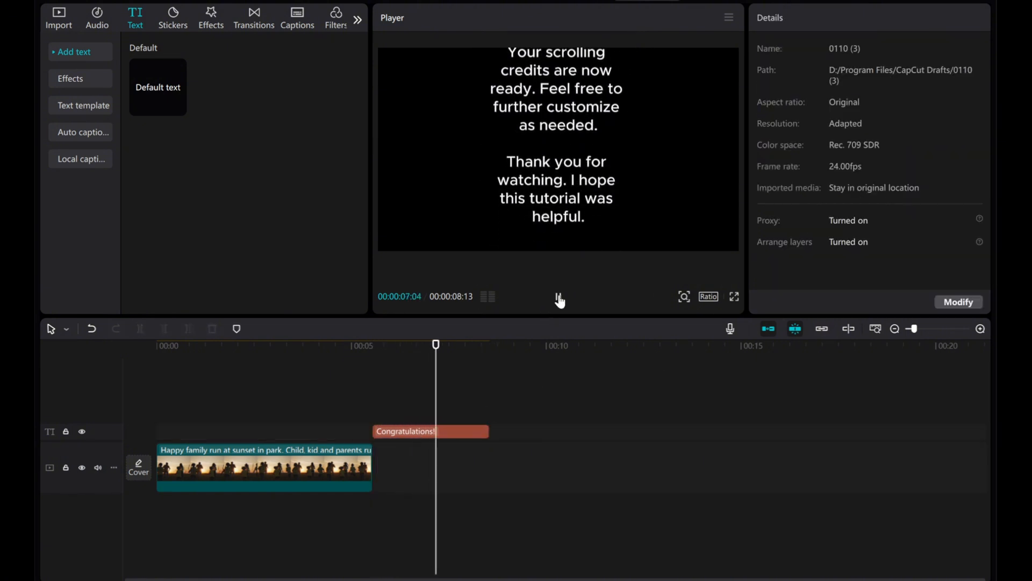
left_click(559, 297)
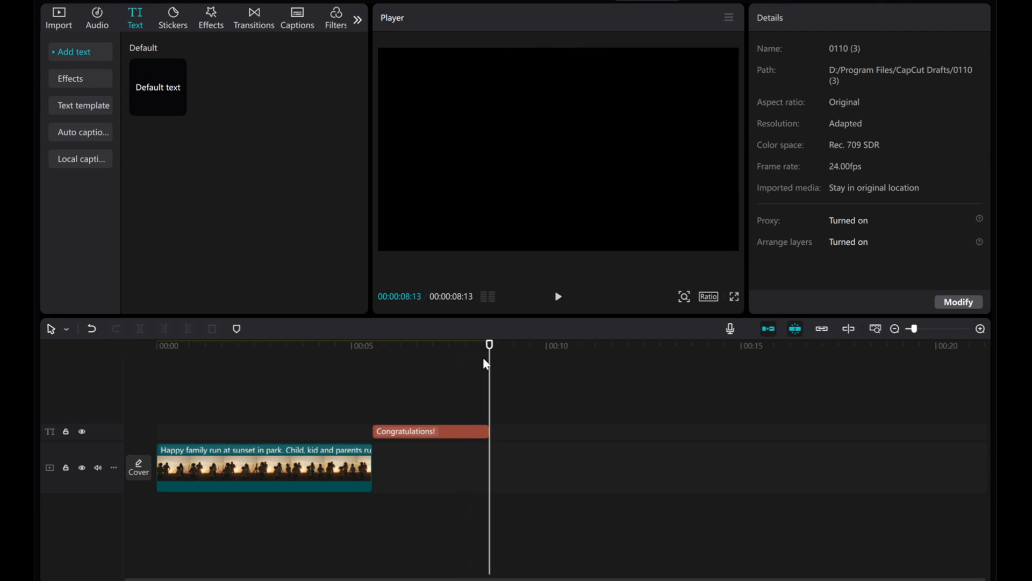
left_click(428, 431)
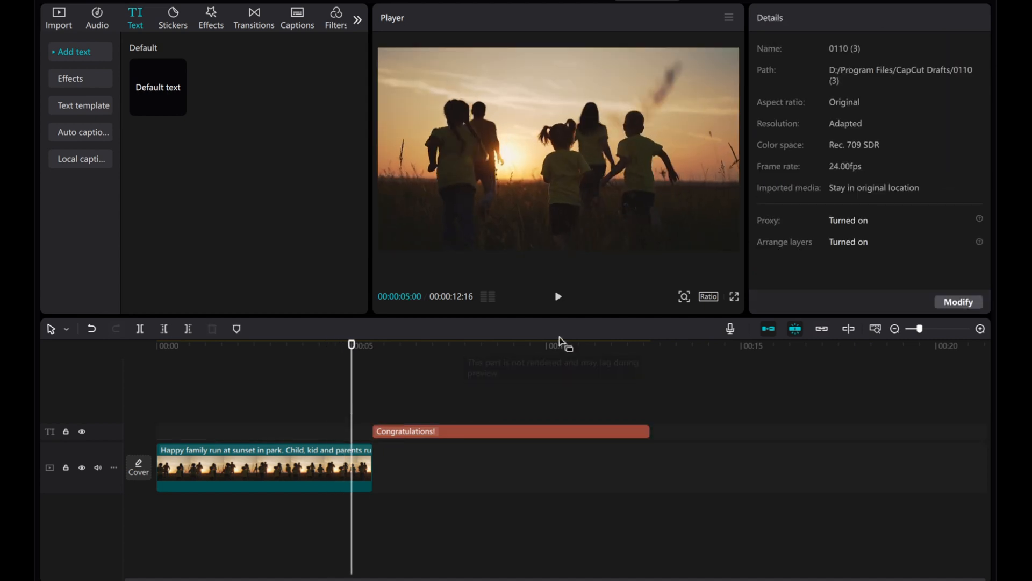
Preview the slower-scrolling credits, then give the sunset clip a Fade Out animation.
left_click(557, 296)
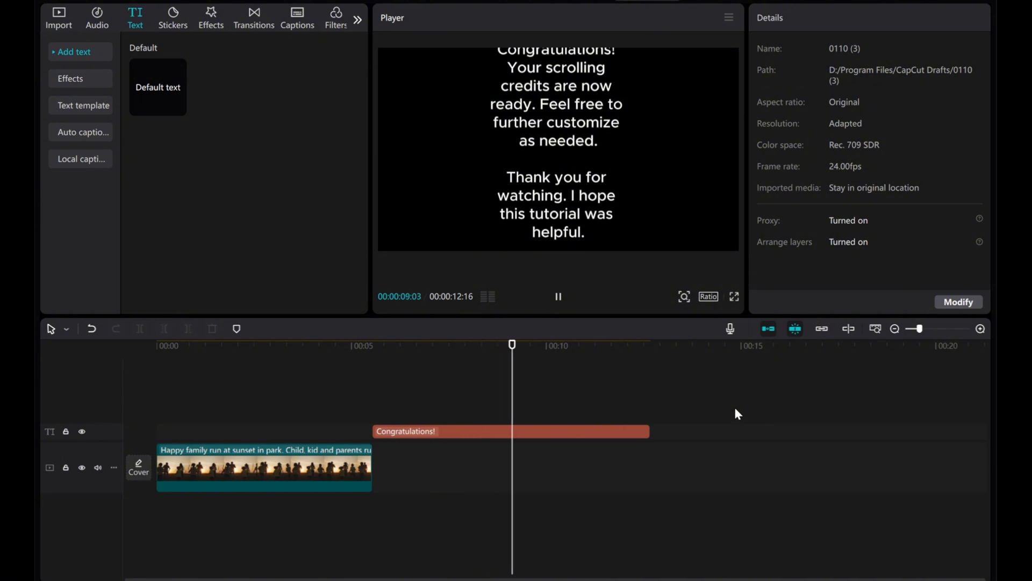
left_click(605, 344)
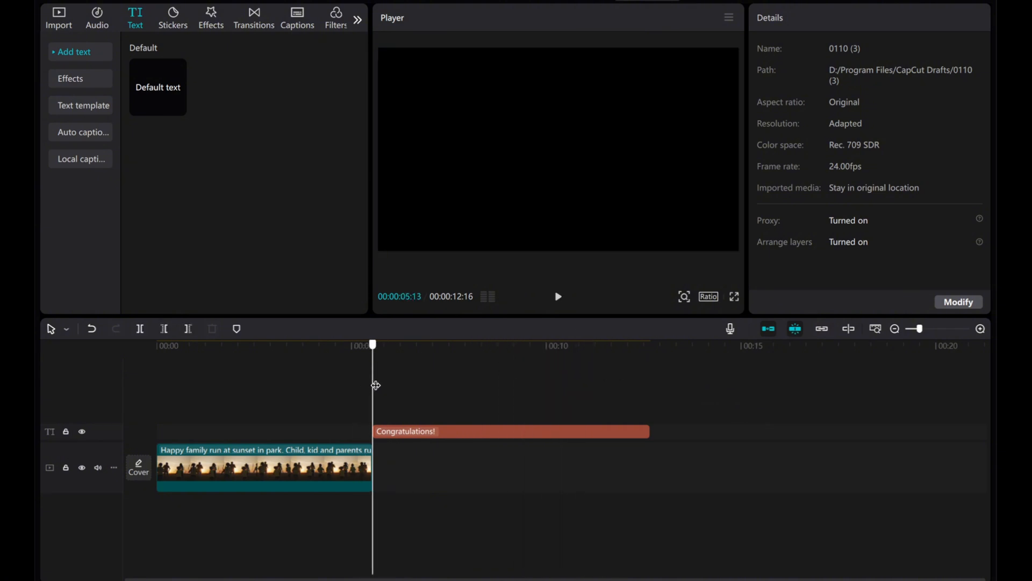
left_click(264, 467)
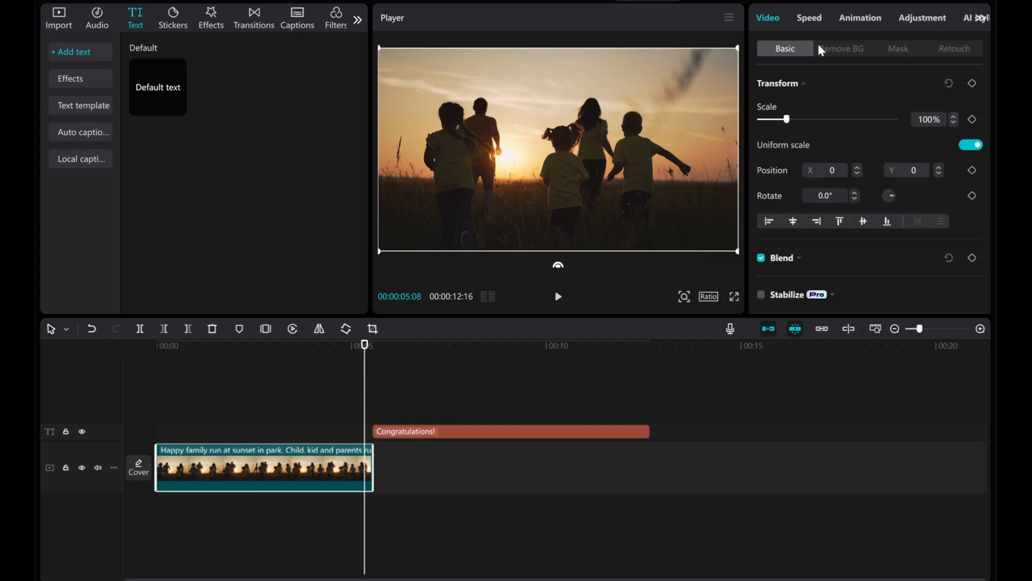
left_click(860, 18)
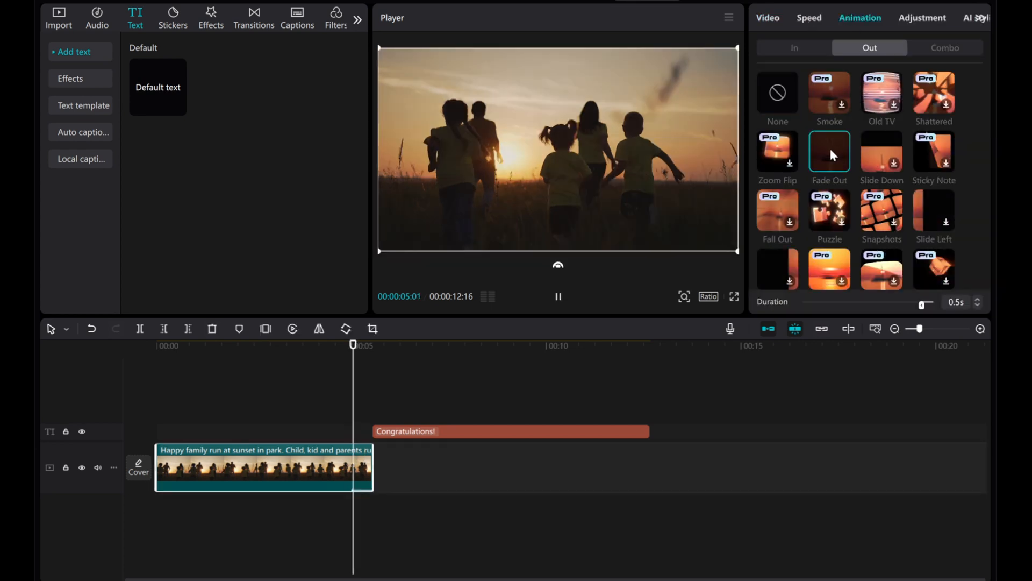
left_click(557, 296)
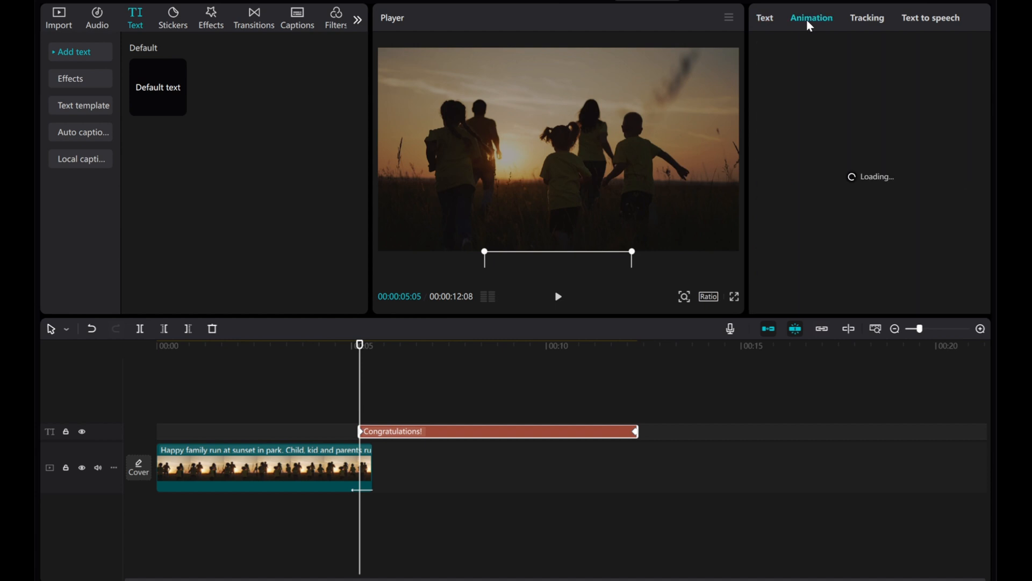
Apply a Fade In entrance animation to the credits text and play it back.
left_click(811, 17)
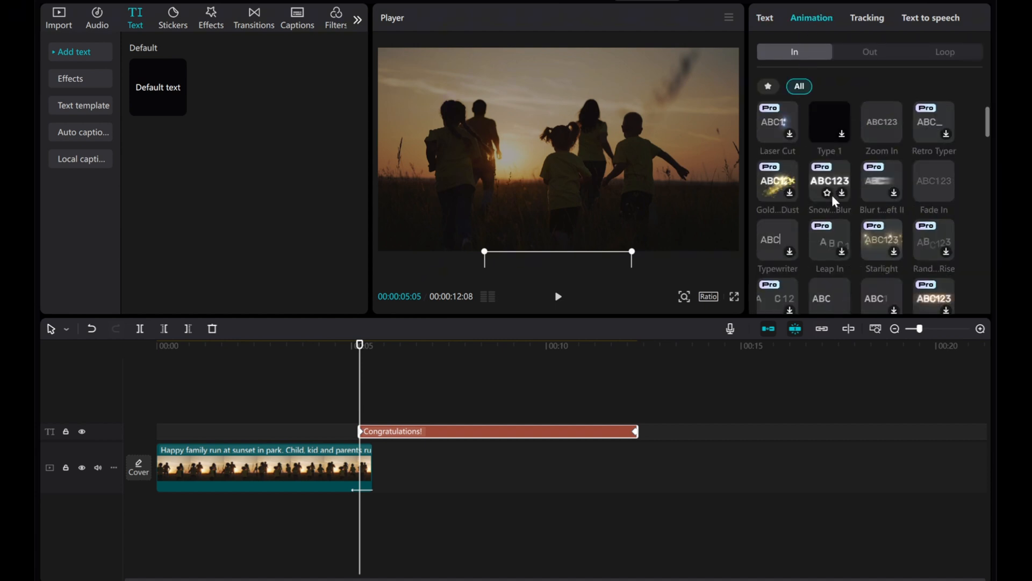
left_click(933, 182)
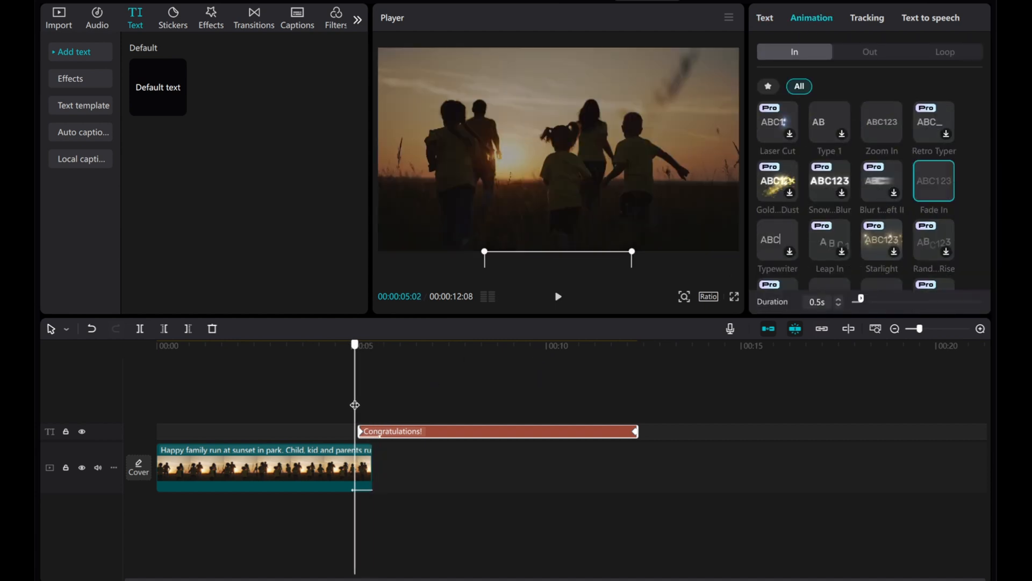
left_click(557, 296)
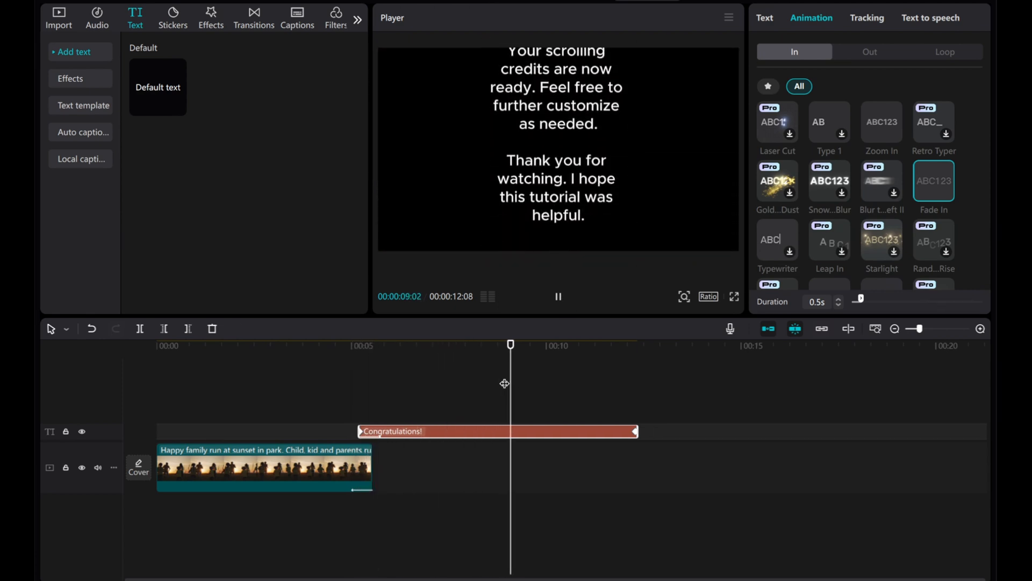
left_click(264, 467)
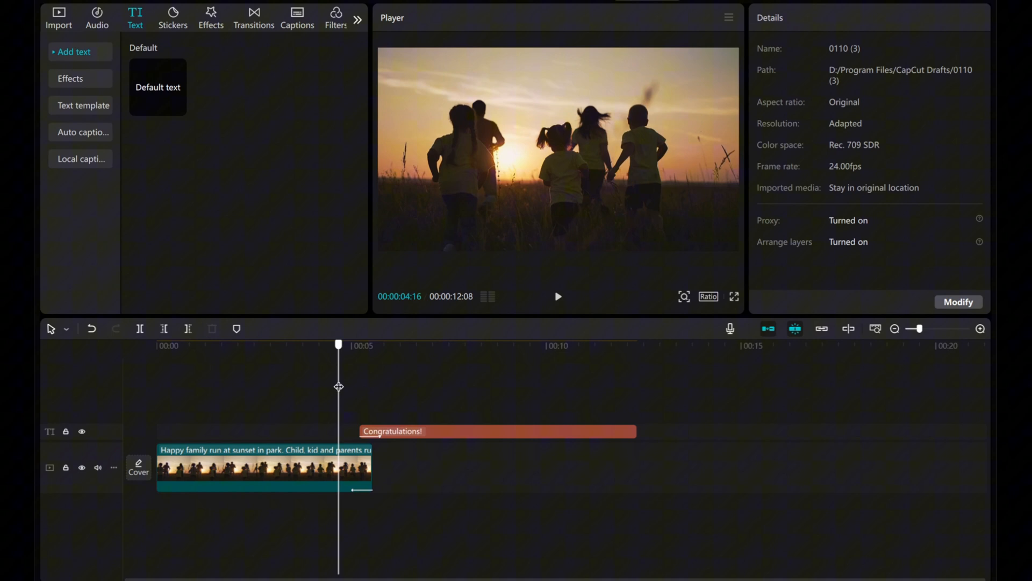
left_click(557, 296)
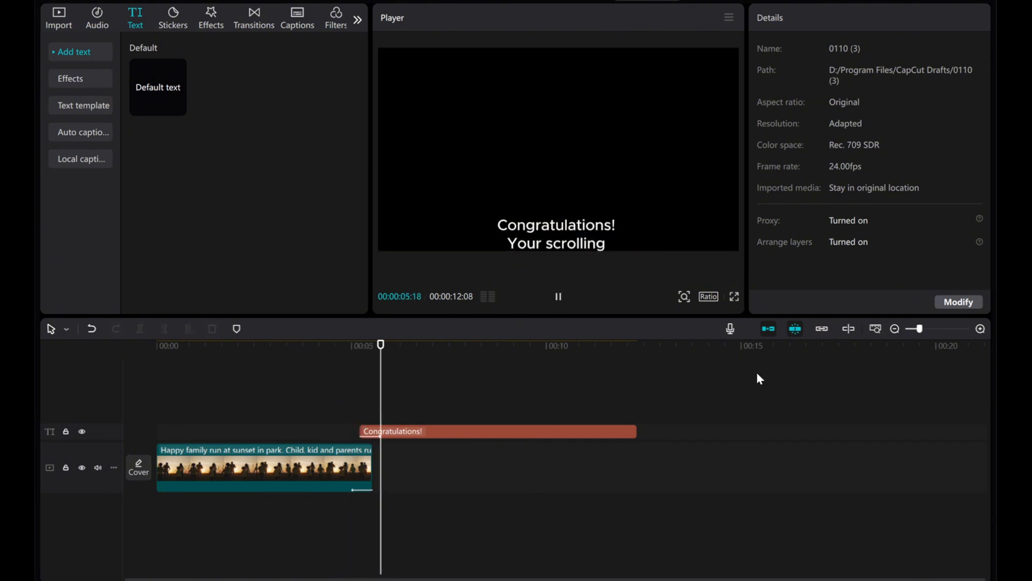